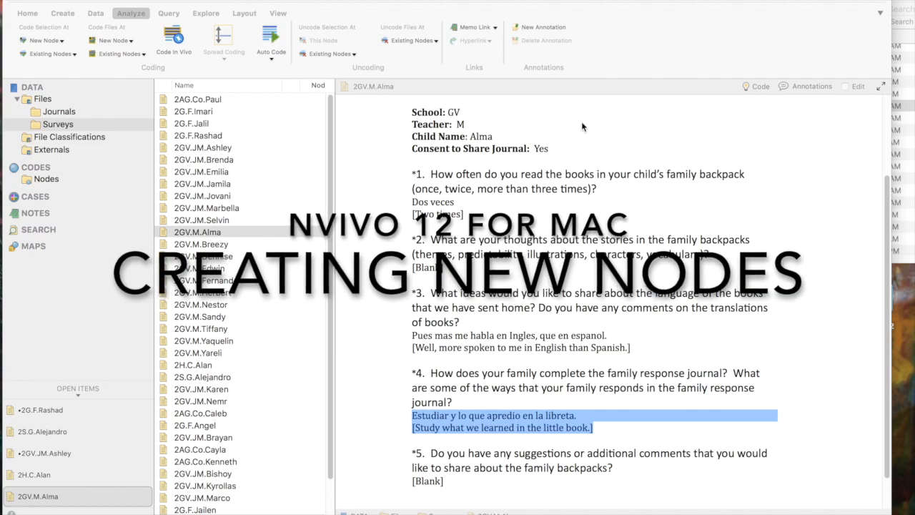
pyautogui.moveTo(535, 162)
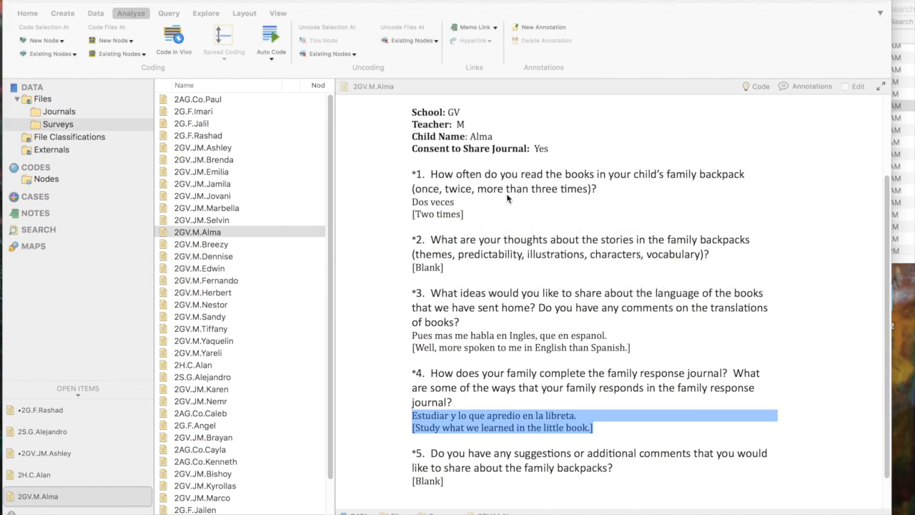
pyautogui.moveTo(590, 198)
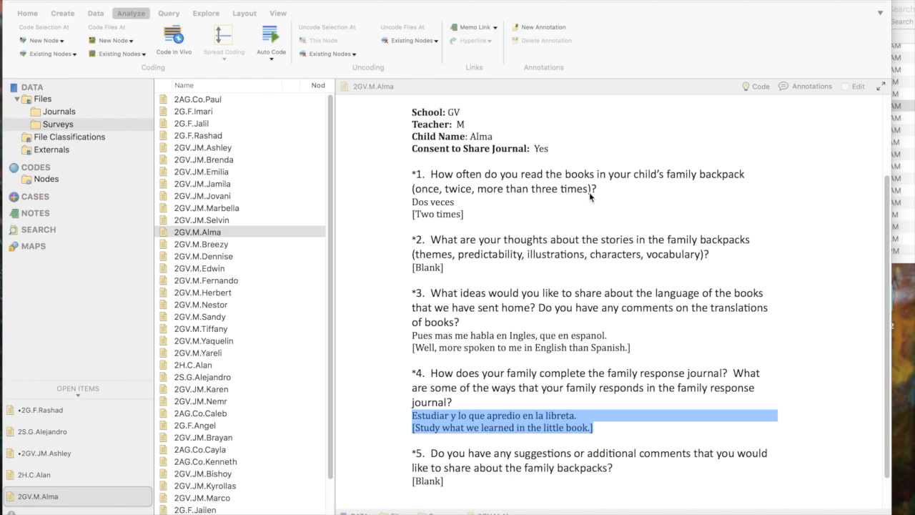
pyautogui.moveTo(573, 198)
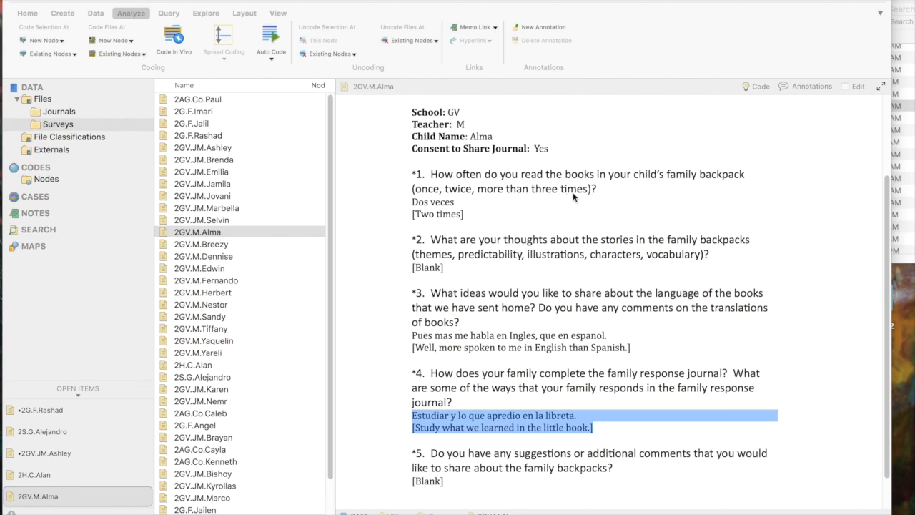
pyautogui.moveTo(526, 194)
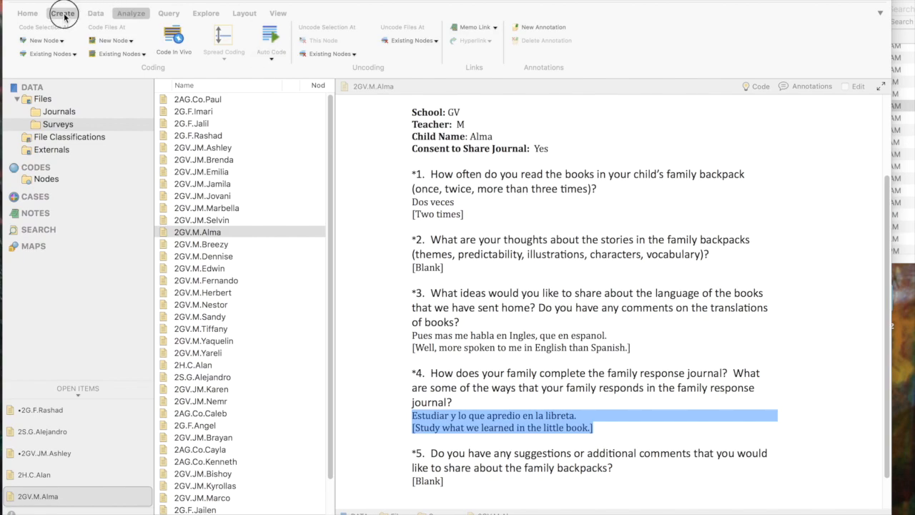
# Create node 'Times REad' described as 'surgery question 1 / Times the family read the books'.
pyautogui.click(62, 13)
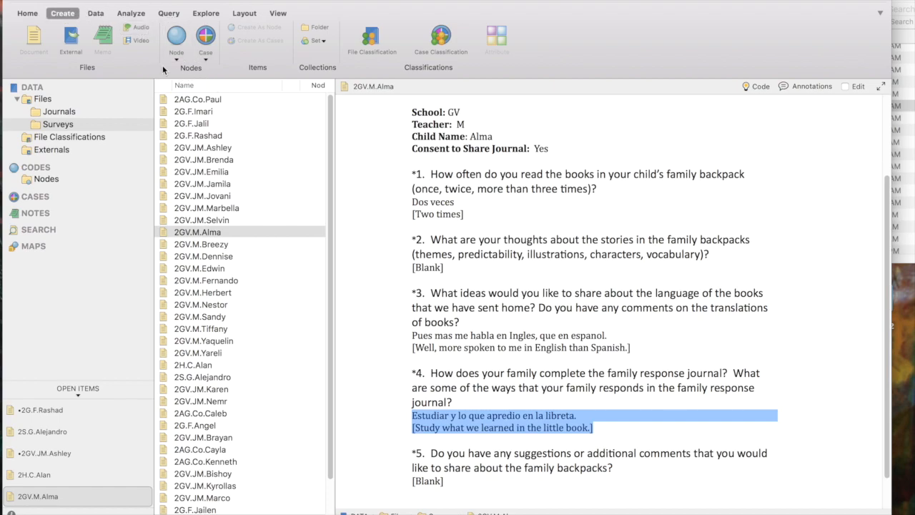
pyautogui.click(176, 37)
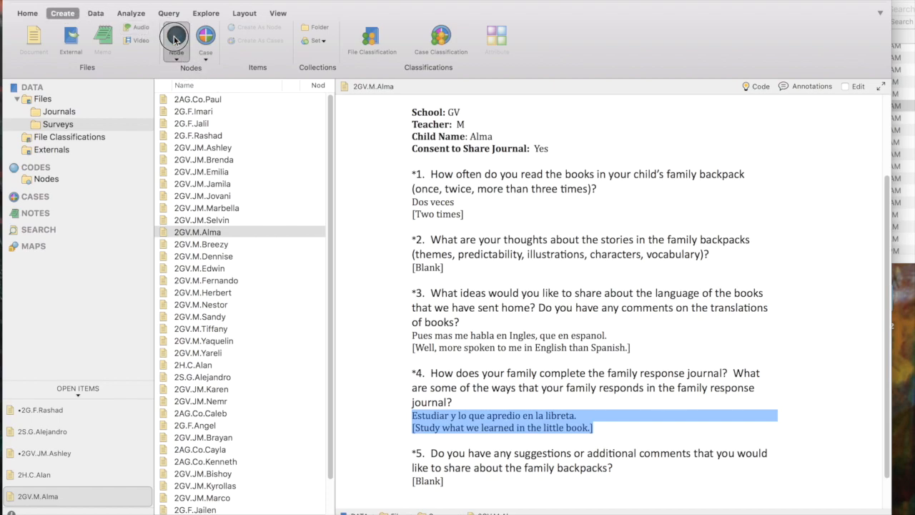
pyautogui.click(176, 37)
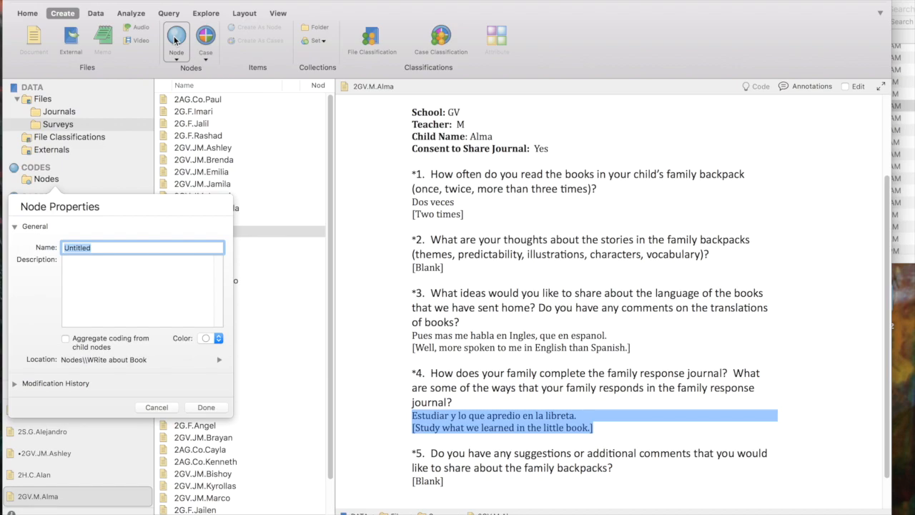
pyautogui.write('Times R')
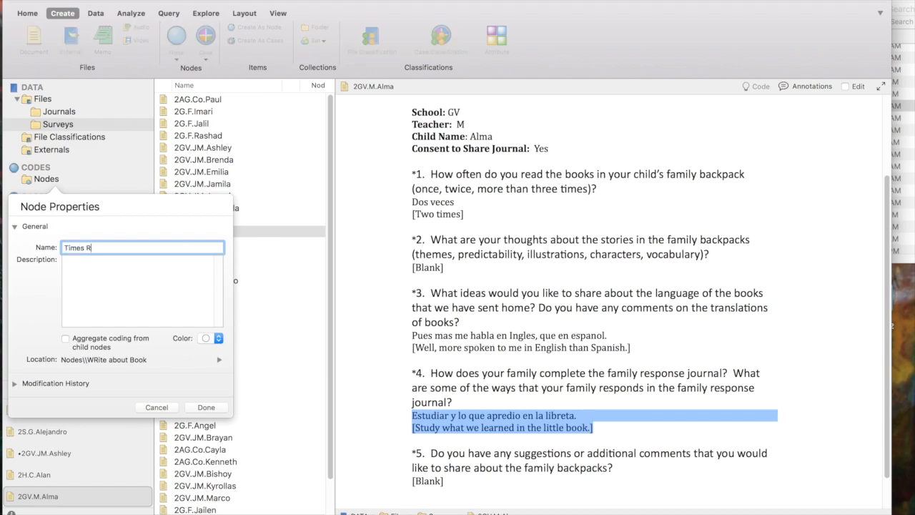
pyautogui.write('Ead')
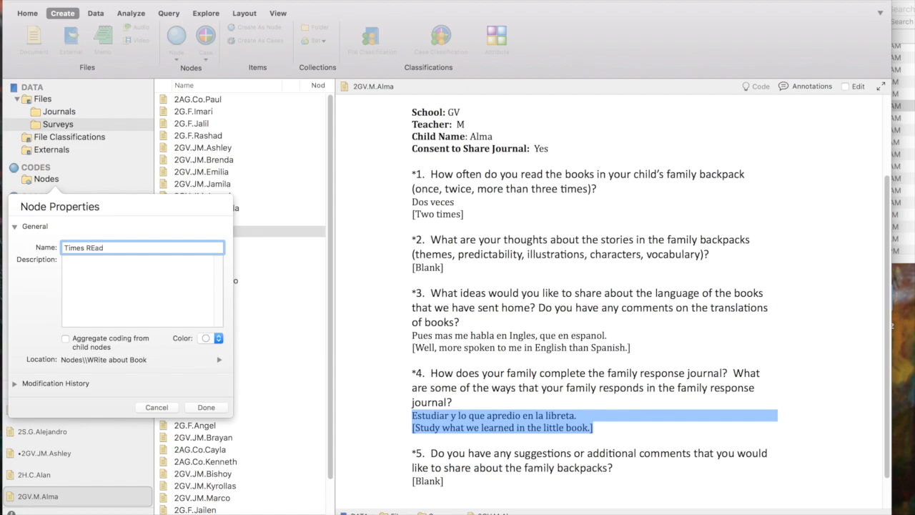
pyautogui.write('s')
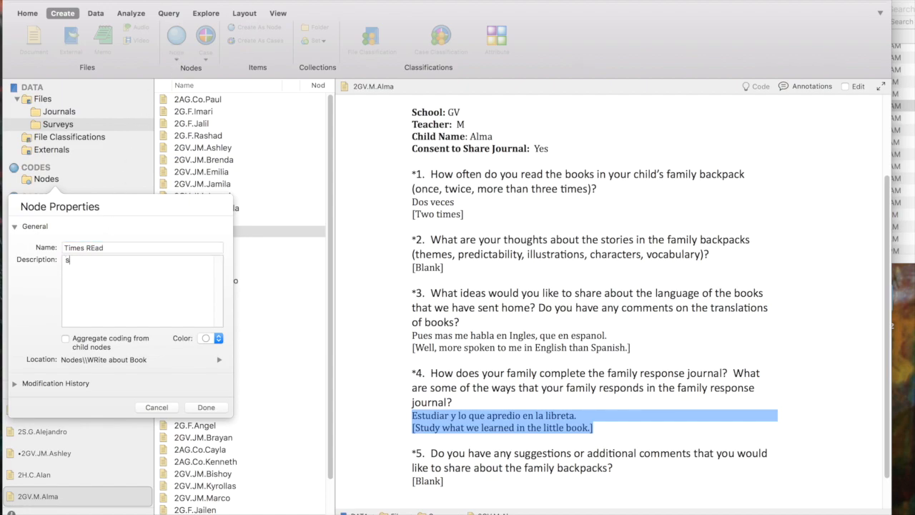
pyautogui.write('urgery question 1')
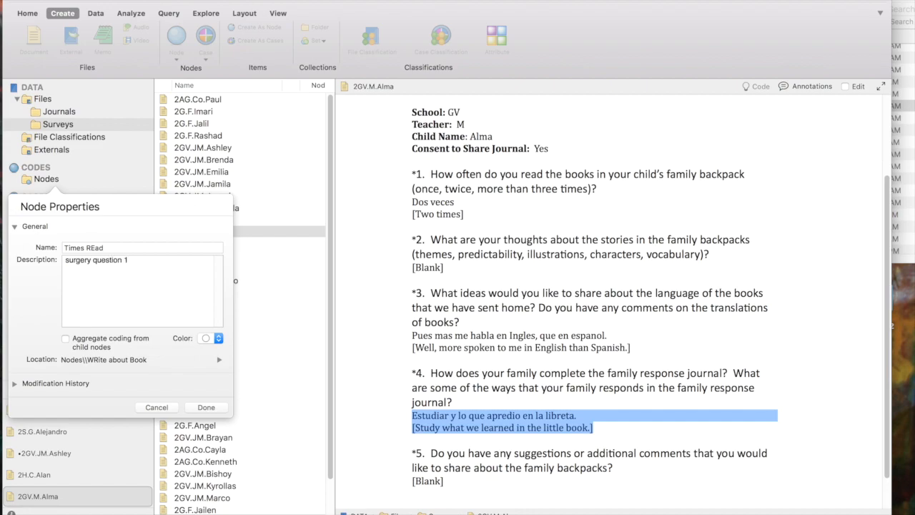
pyautogui.write('Times the family read the books')
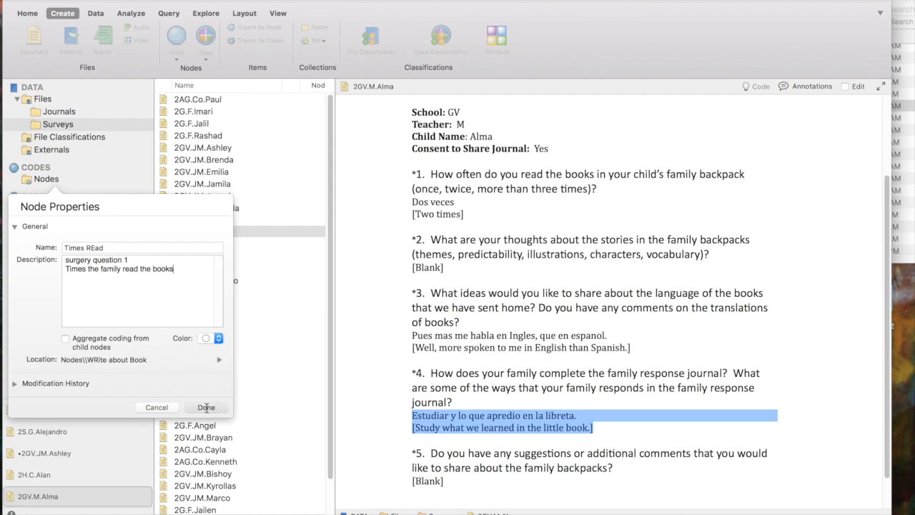
pyautogui.click(205, 406)
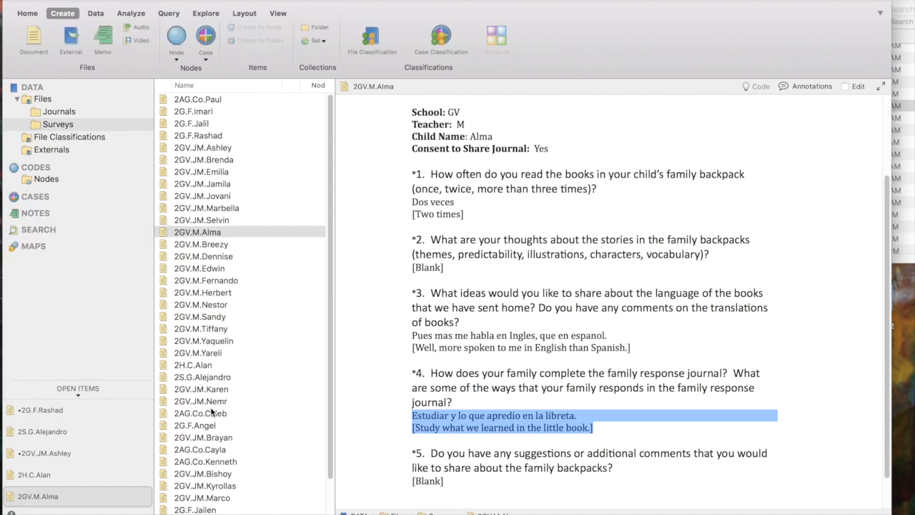
# Move the Times REad node out from under WRite about Book to the top level.
pyautogui.click(46, 179)
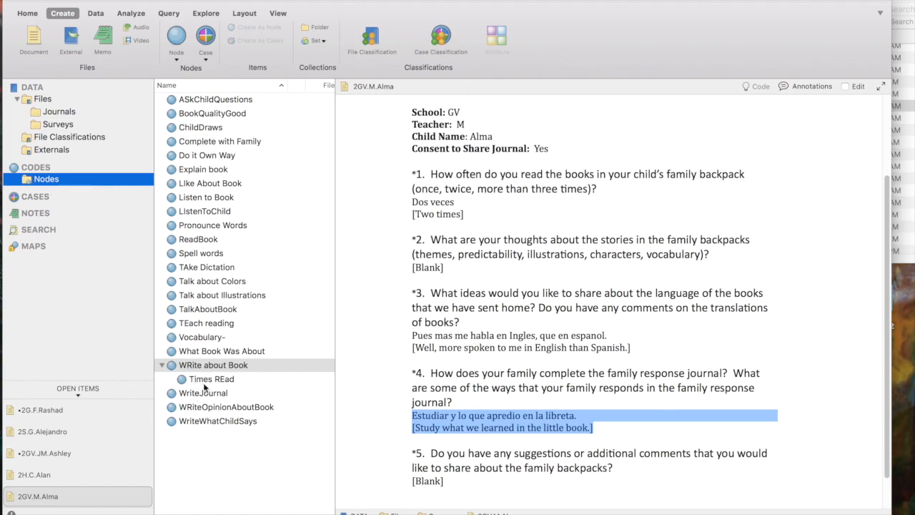
pyautogui.moveTo(199, 388)
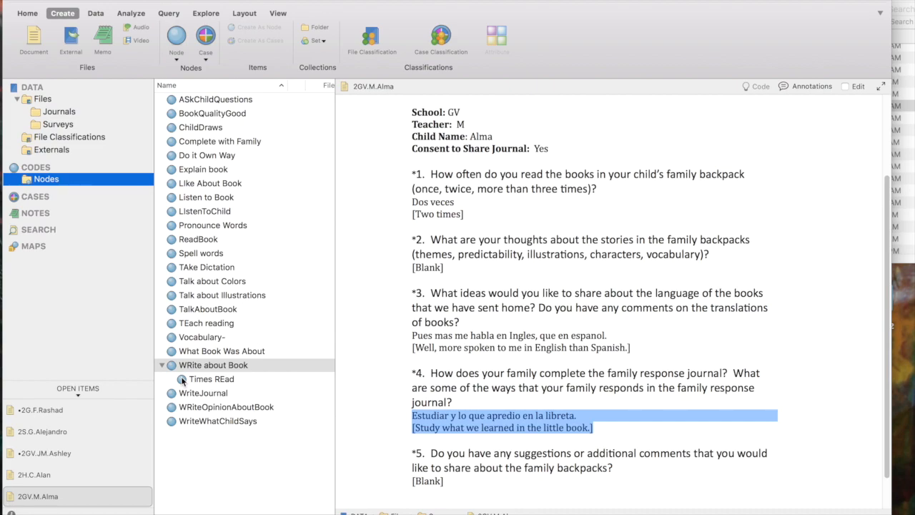
pyautogui.click(212, 379)
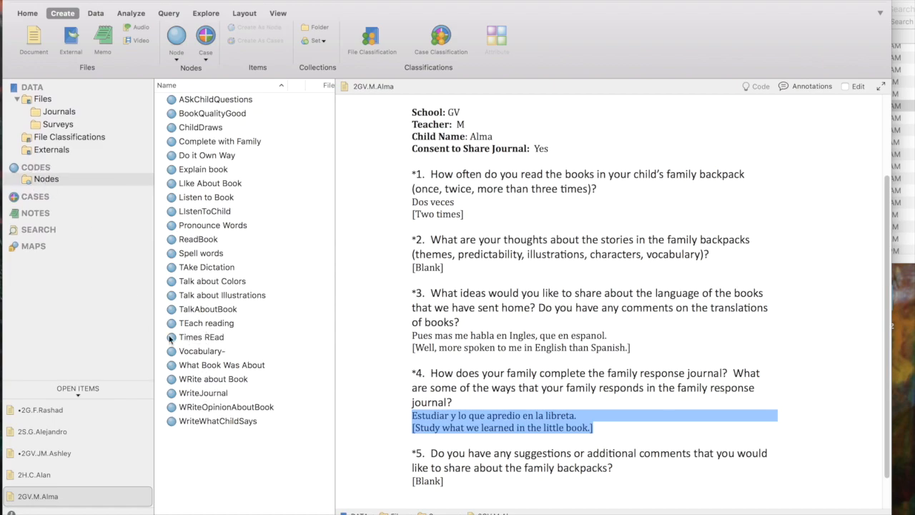
pyautogui.moveTo(193, 350)
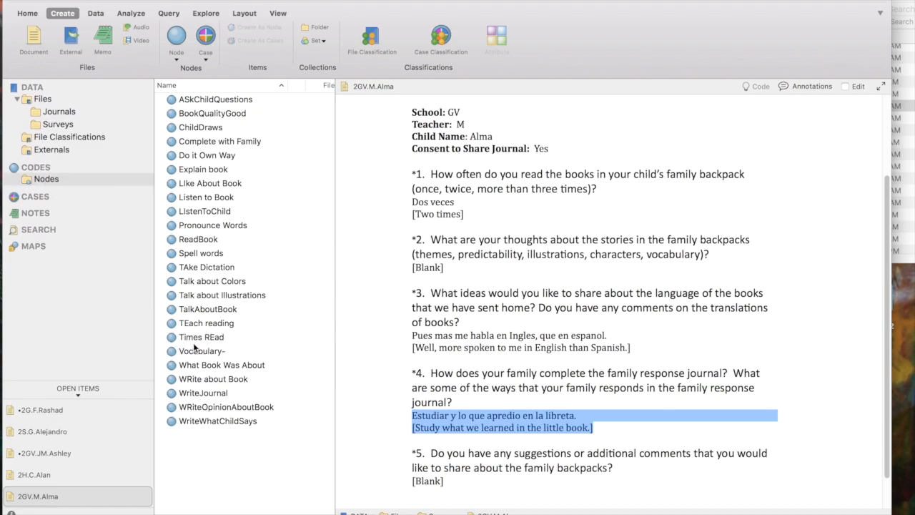
pyautogui.moveTo(205, 342)
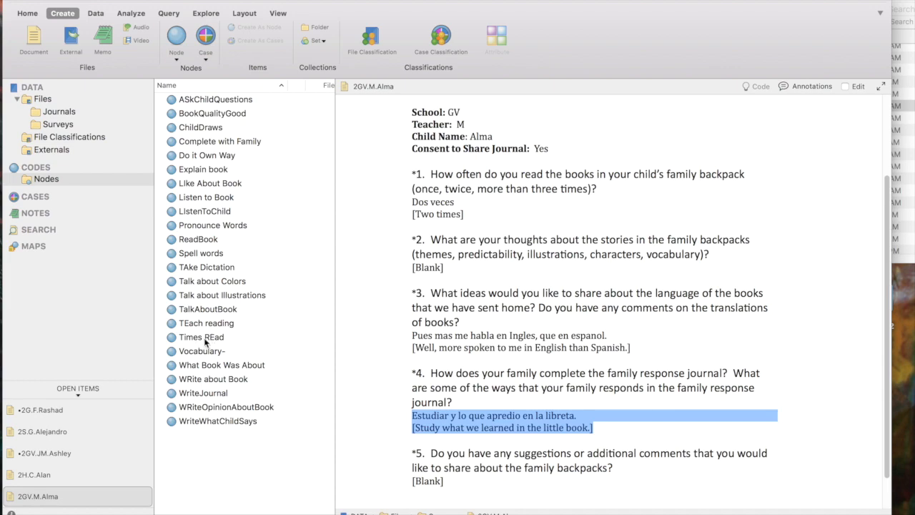
pyautogui.moveTo(201, 344)
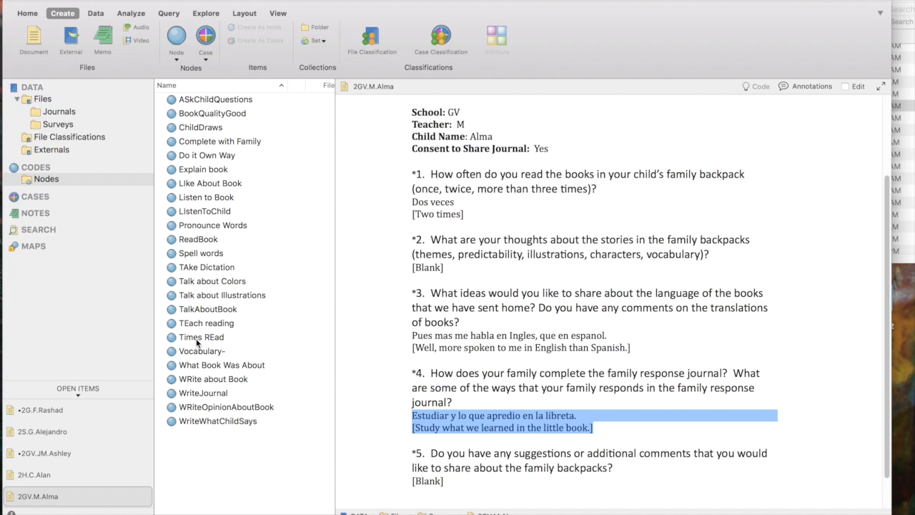
# Create child node 'ONe time' under Times REad with description 'read book one time'.
pyautogui.click(201, 336)
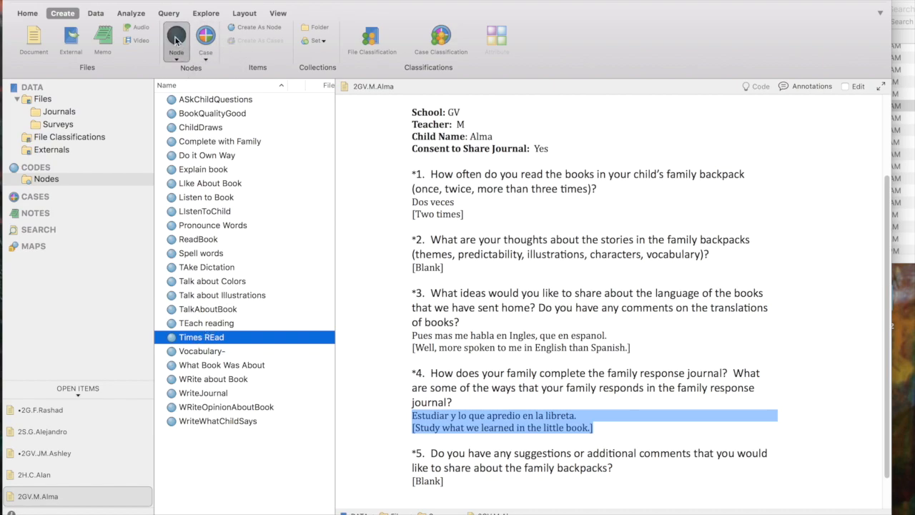
pyautogui.click(176, 38)
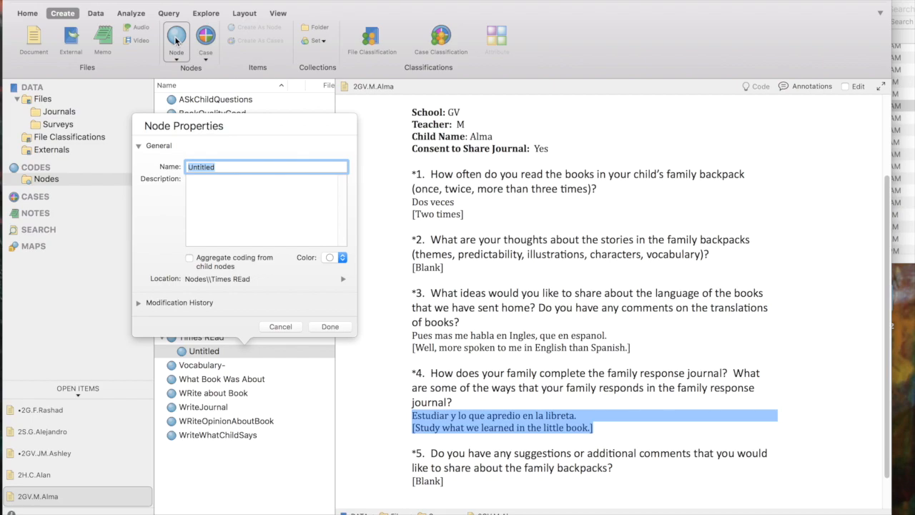
pyautogui.write('ONe time')
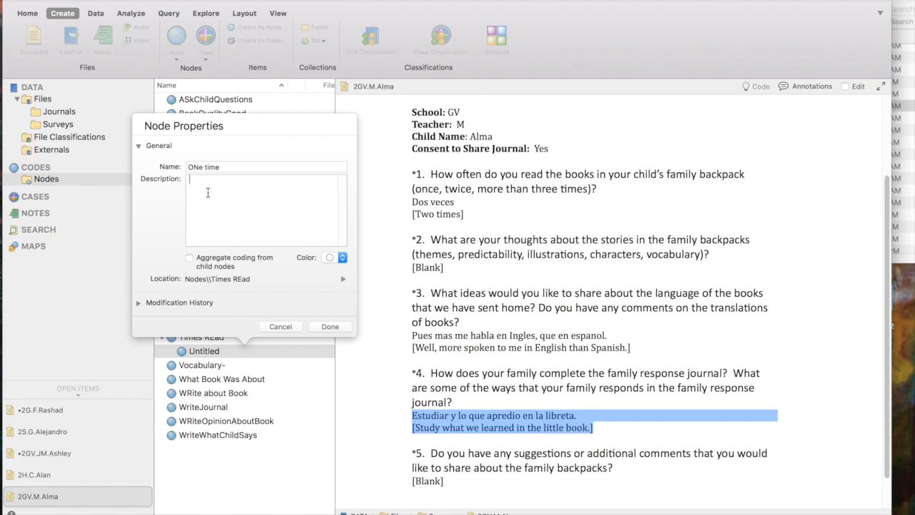
pyautogui.write('read book one time')
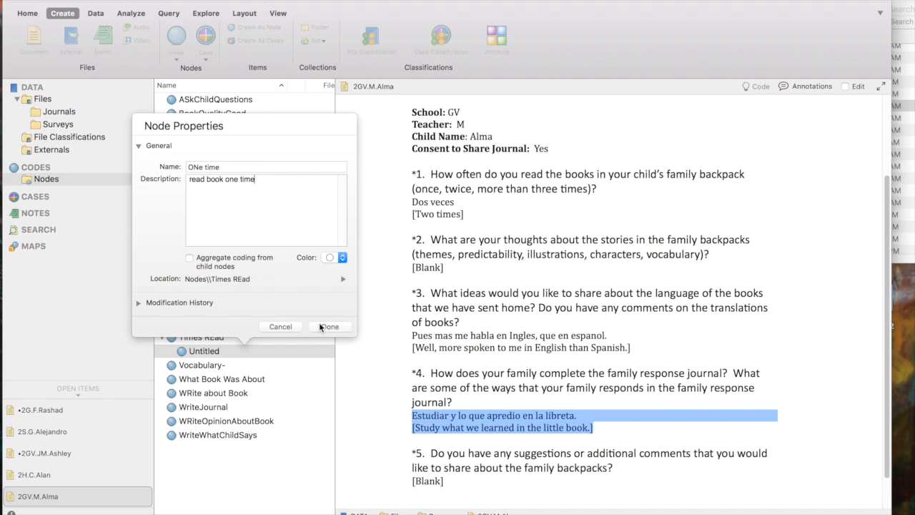
pyautogui.click(329, 327)
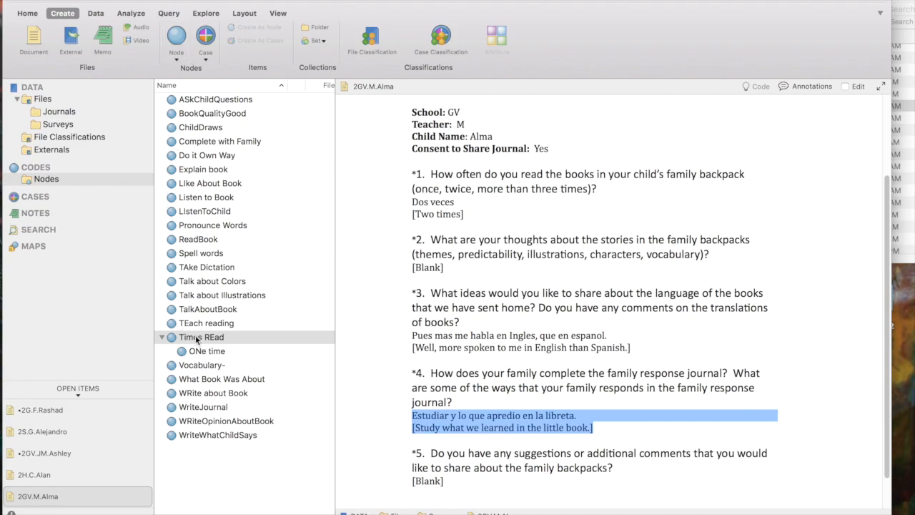
# Create child node 'Two times' under Times REad described as 'reading book two times, Survey question 1'.
pyautogui.rightClick(201, 337)
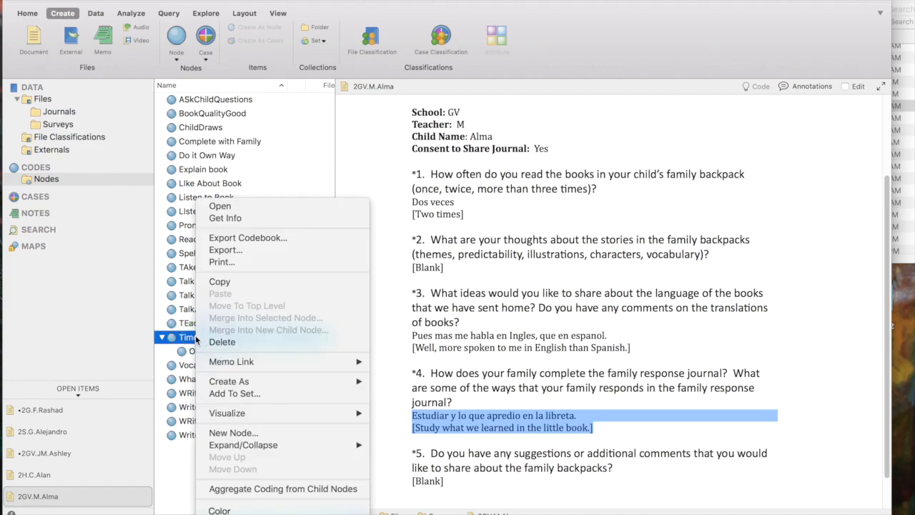
pyautogui.moveTo(233, 433)
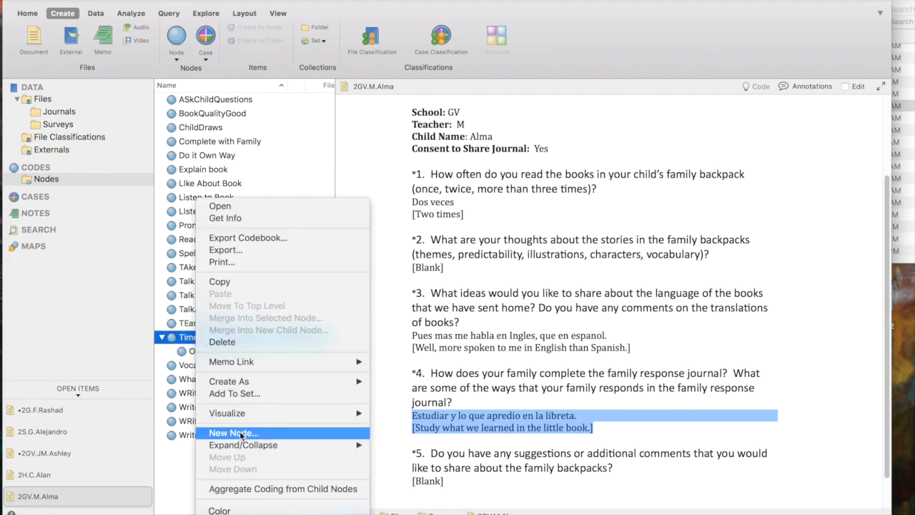
pyautogui.click(232, 433)
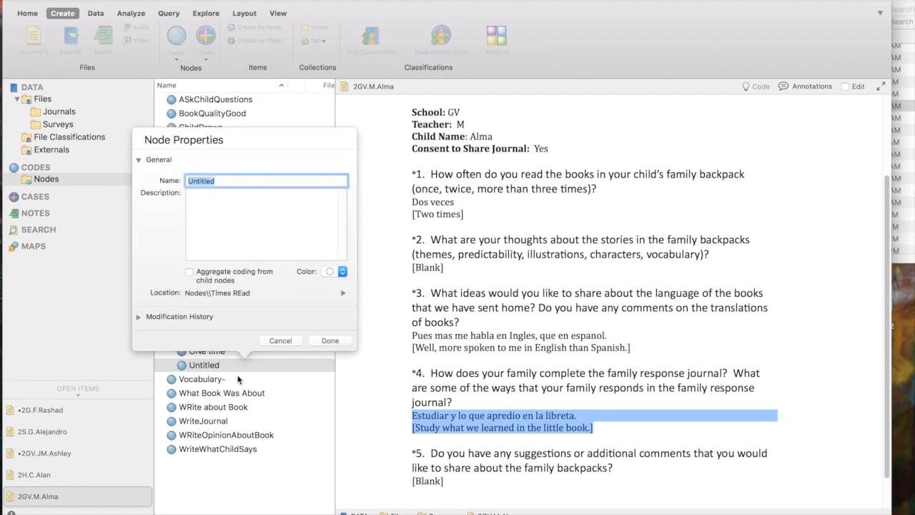
pyautogui.write('Two times')
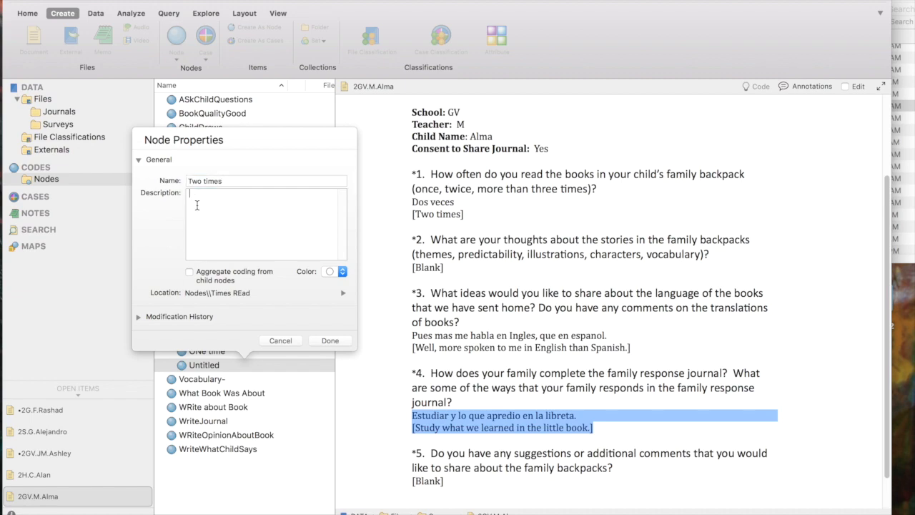
pyautogui.write('reading o')
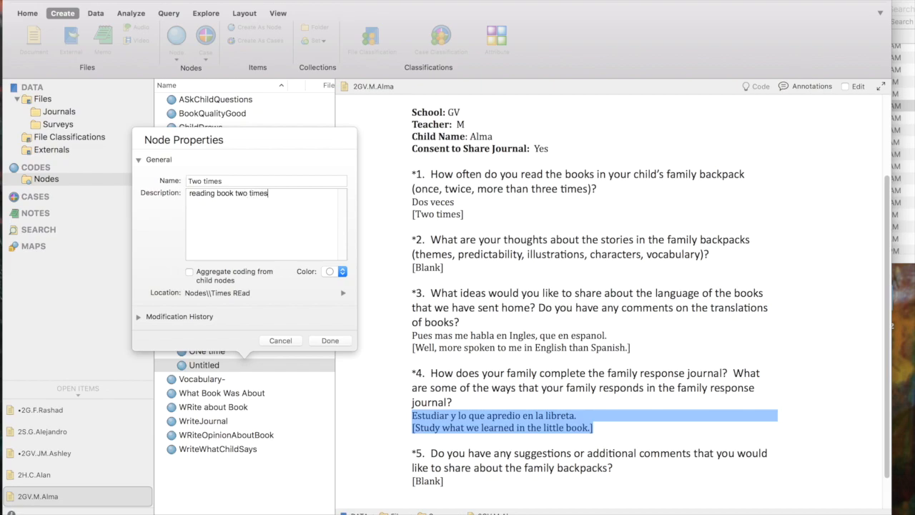
pyautogui.write('Survey question 1')
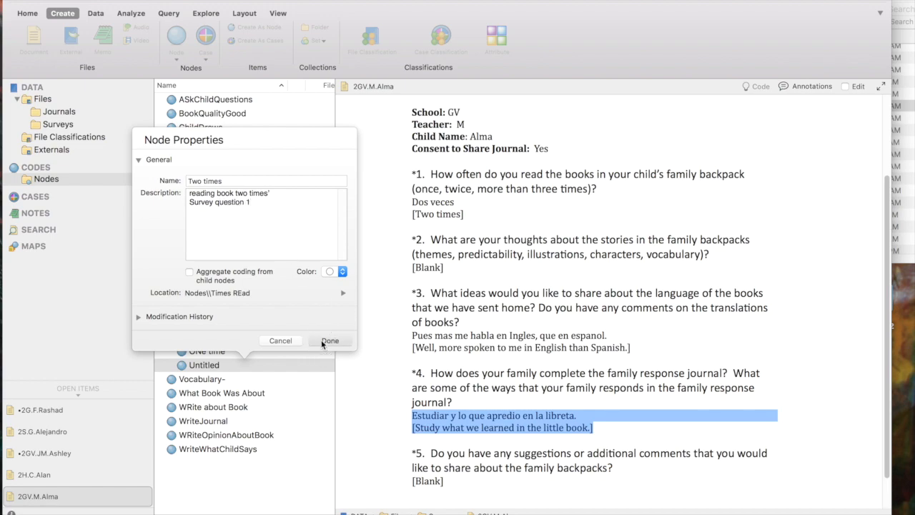
pyautogui.click(329, 341)
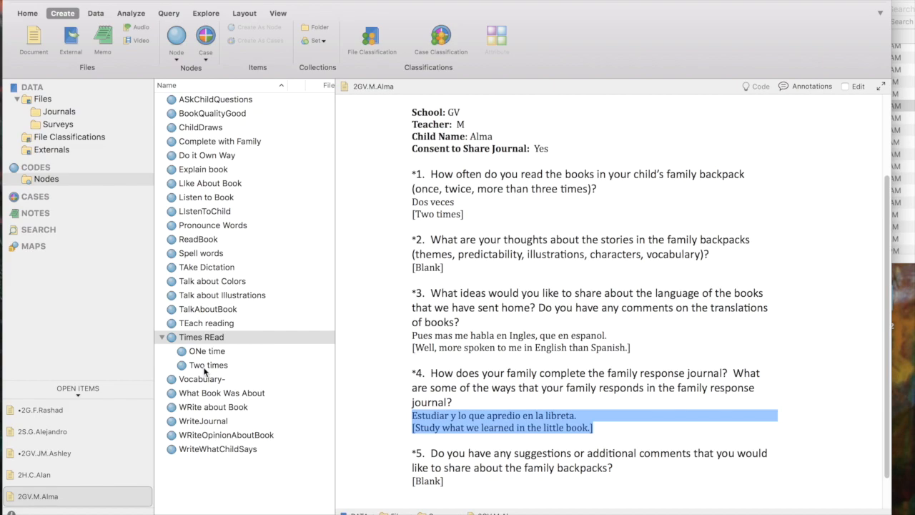
pyautogui.moveTo(207, 371)
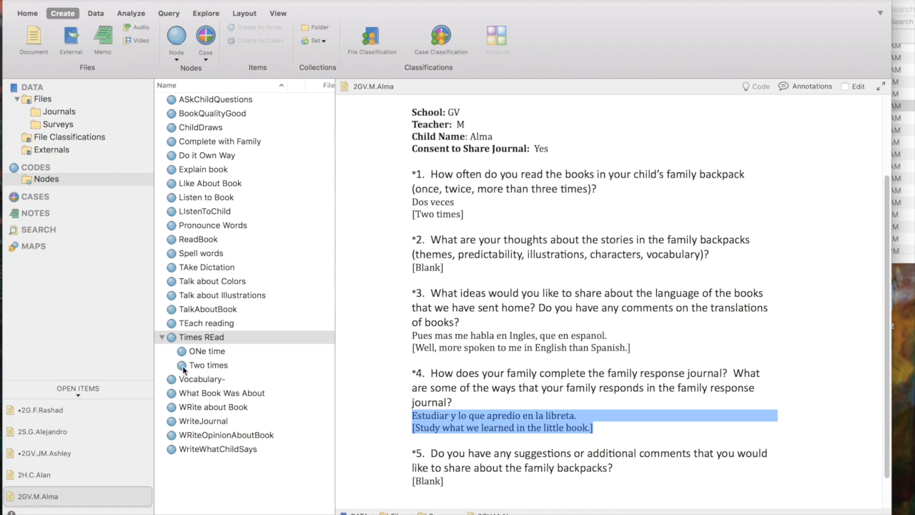
pyautogui.click(207, 365)
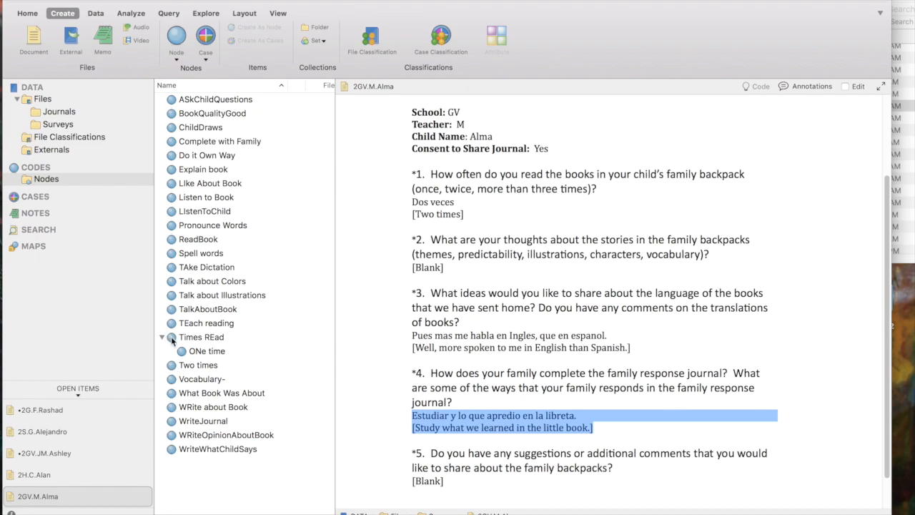
pyautogui.moveTo(172, 364)
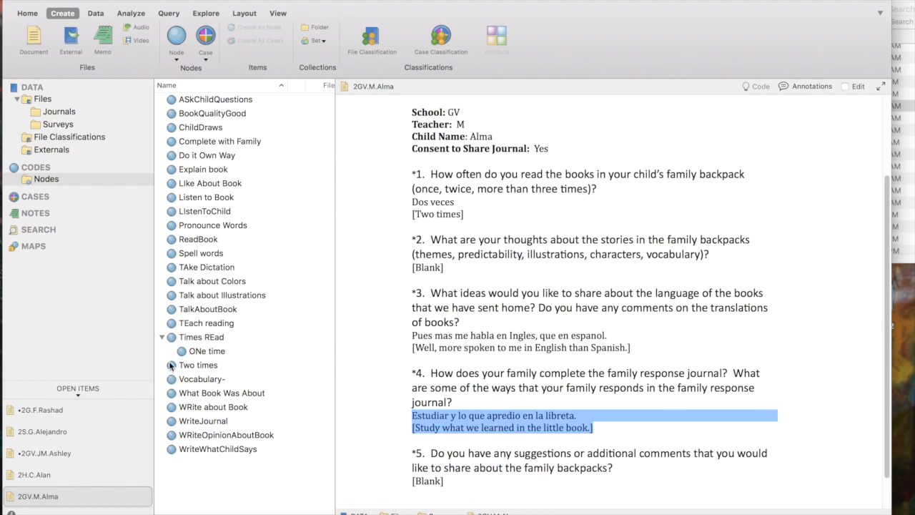
pyautogui.click(202, 337)
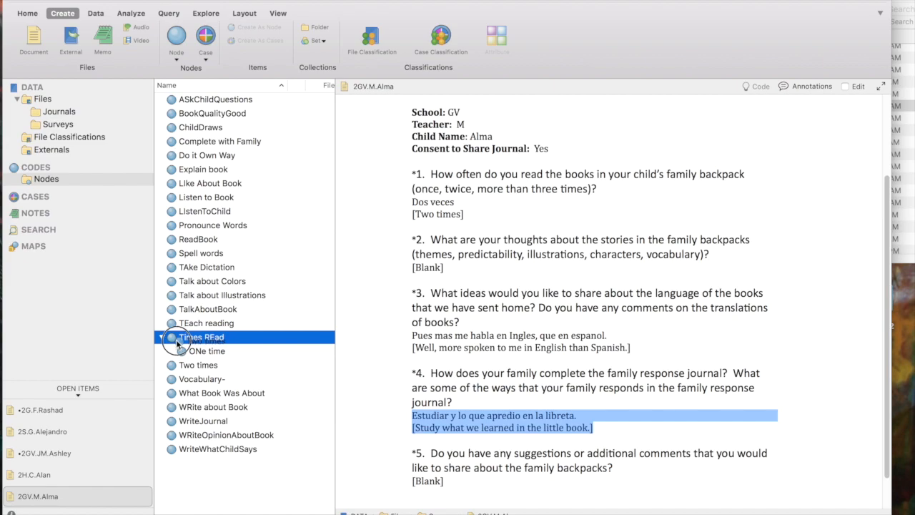
pyautogui.click(162, 337)
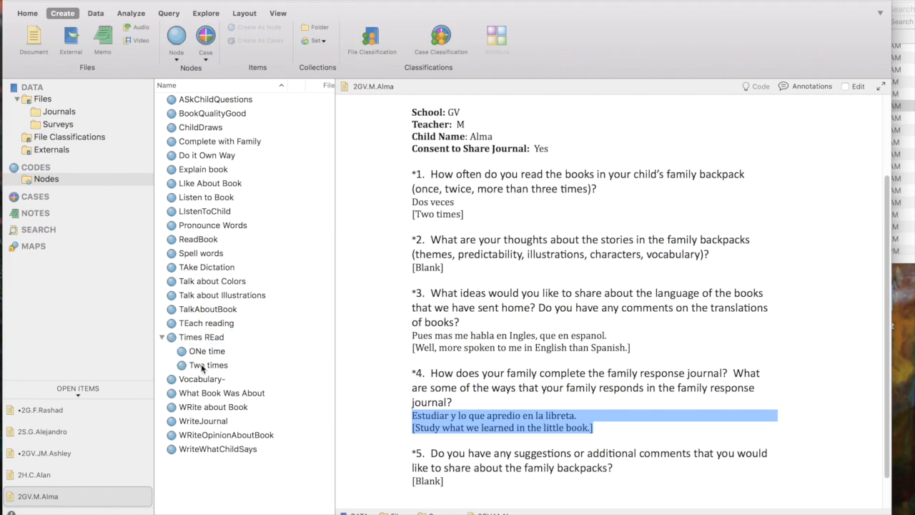